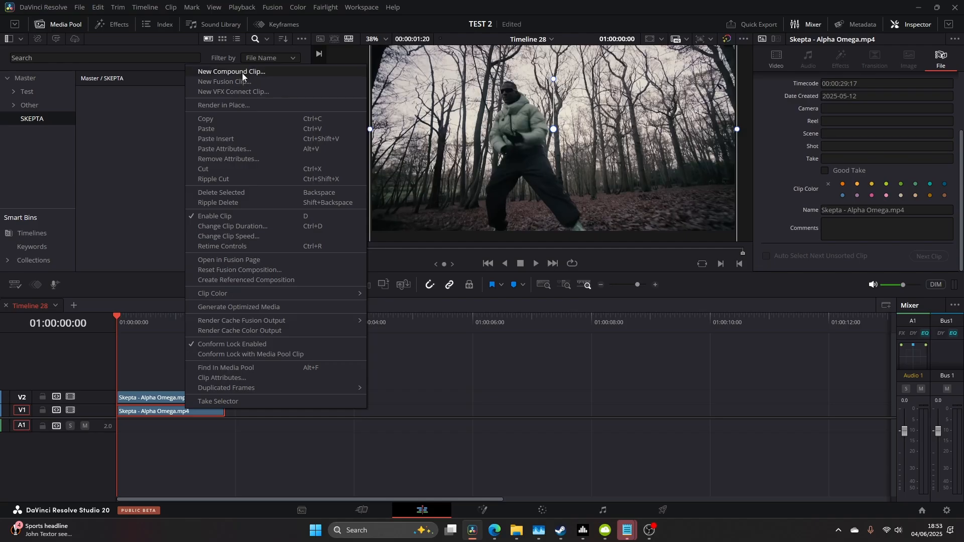
Step: Turn the lower V1 footage clip into a compound clip named BASE
{"action": "left_click", "coordinate": [232, 71]}
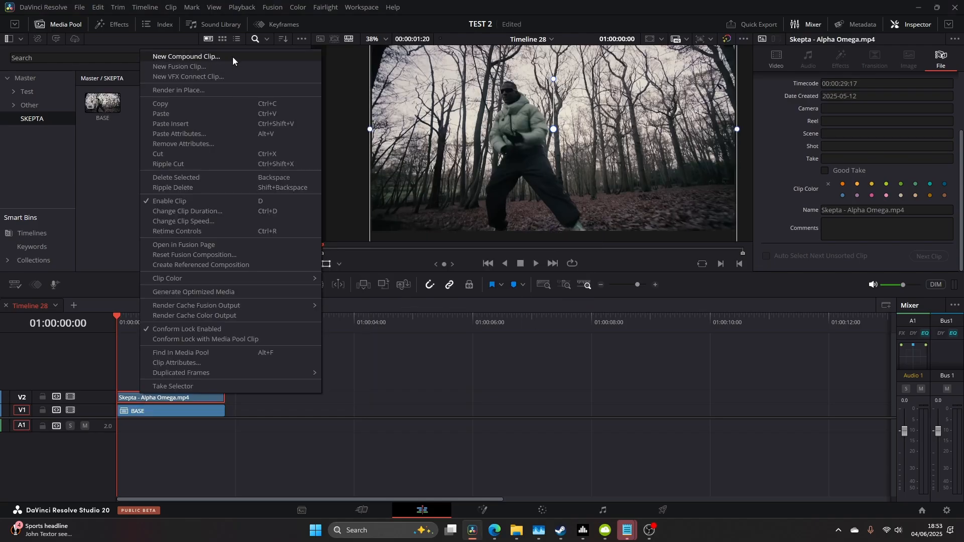
Step: Start making the upper V2 footage clip a compound clip
{"action": "left_click", "coordinate": [186, 56]}
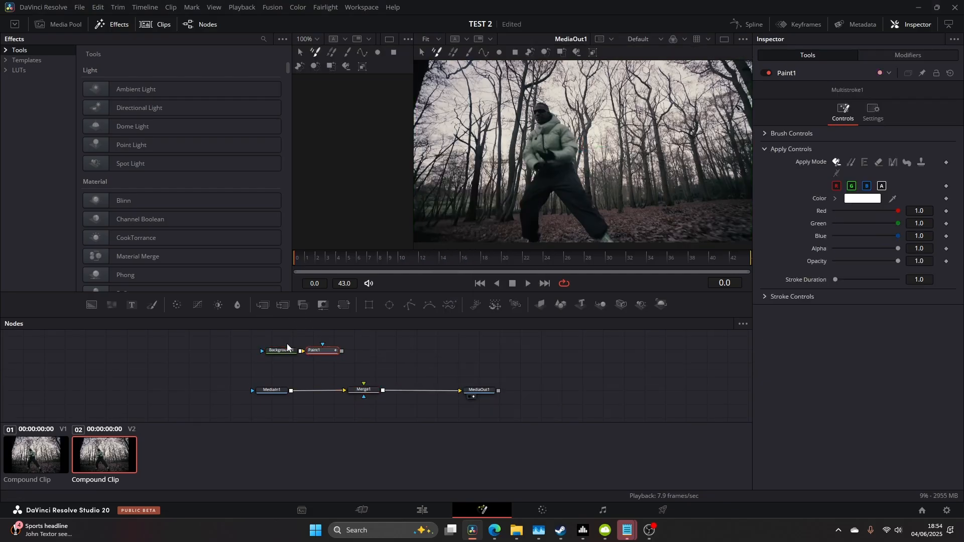
Step: Connect Paint1's output to Merge1's foreground input and show Multistroke1's stroke settings
{"action": "left_click_drag", "start_coordinate": [321, 351], "coordinate": [347, 353]}
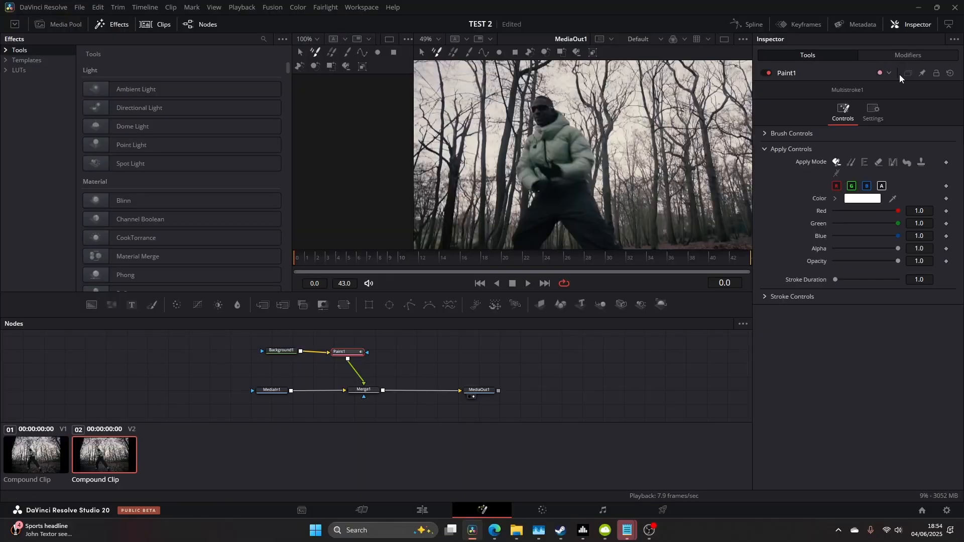
{"action": "left_click", "coordinate": [908, 55]}
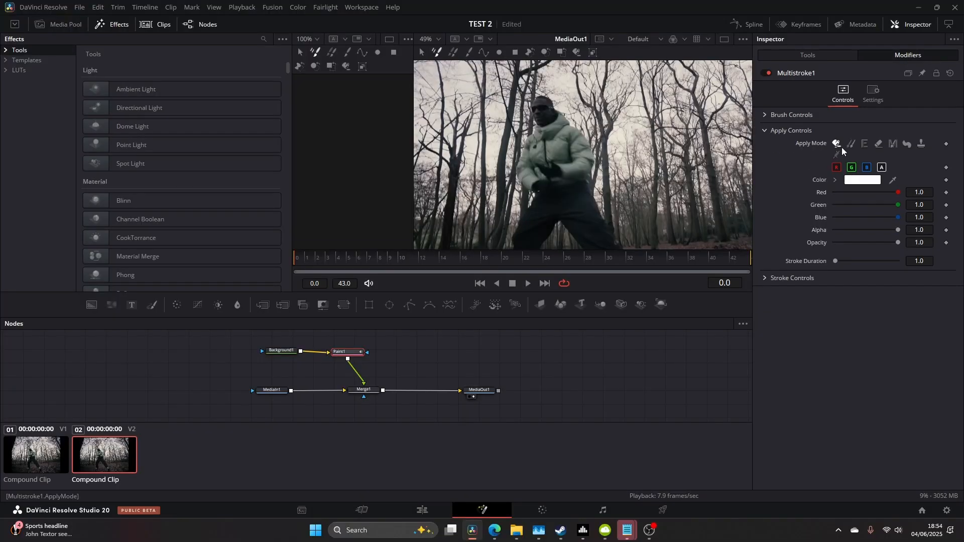
{"action": "left_click", "coordinate": [765, 115]}
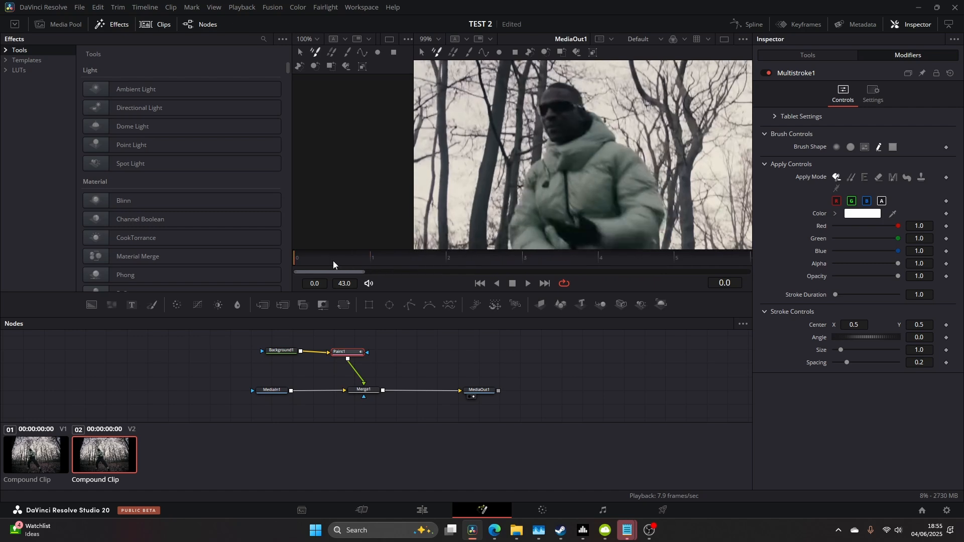
{"action": "mouse_move", "coordinate": [587, 119]}
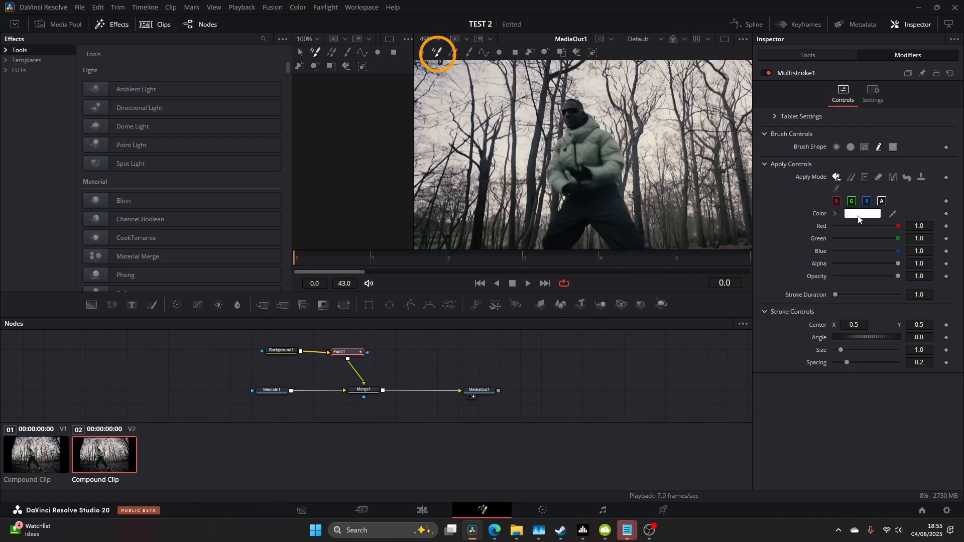
Step: Set the stroke colour to bright red and draw a scribble over the footage
{"action": "left_click", "coordinate": [862, 214]}
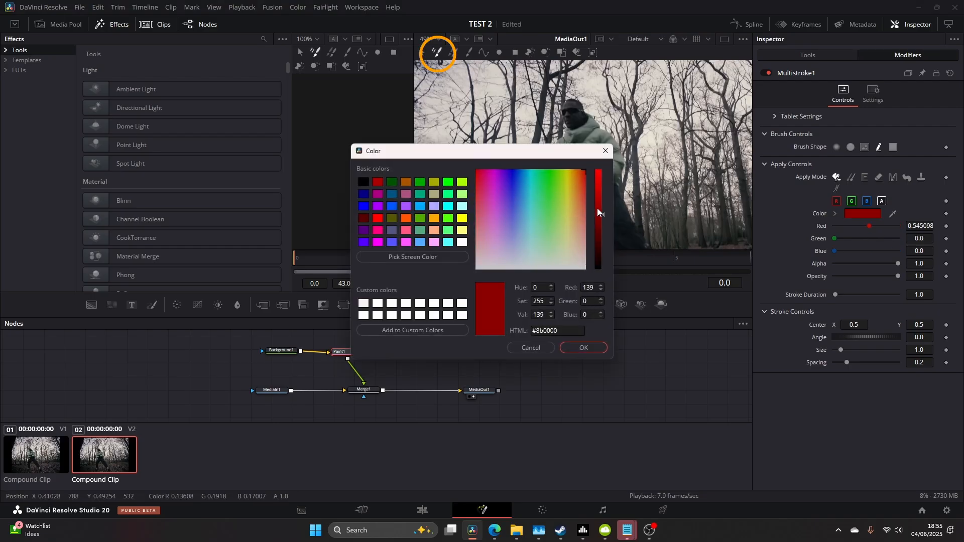
{"action": "left_click", "coordinate": [584, 348]}
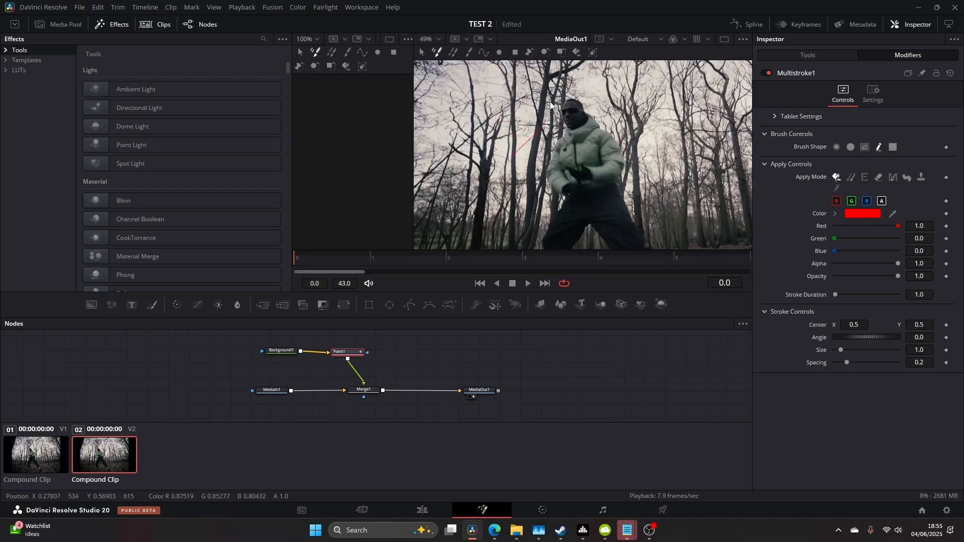
{"action": "left_click_drag", "start_coordinate": [551, 104], "coordinate": [522, 158]}
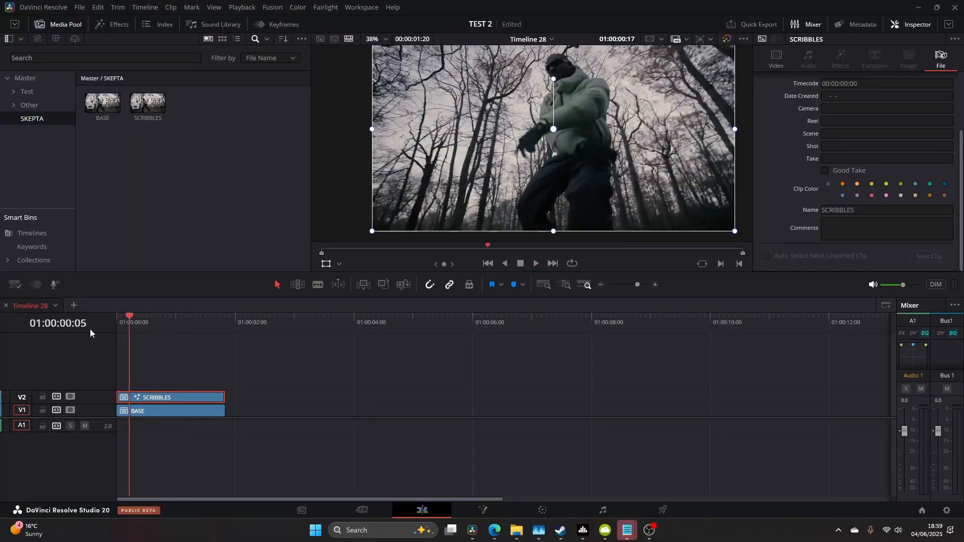
Step: Open the SCRIBBLES clip in Fusion for compositing
{"action": "left_click", "coordinate": [483, 509]}
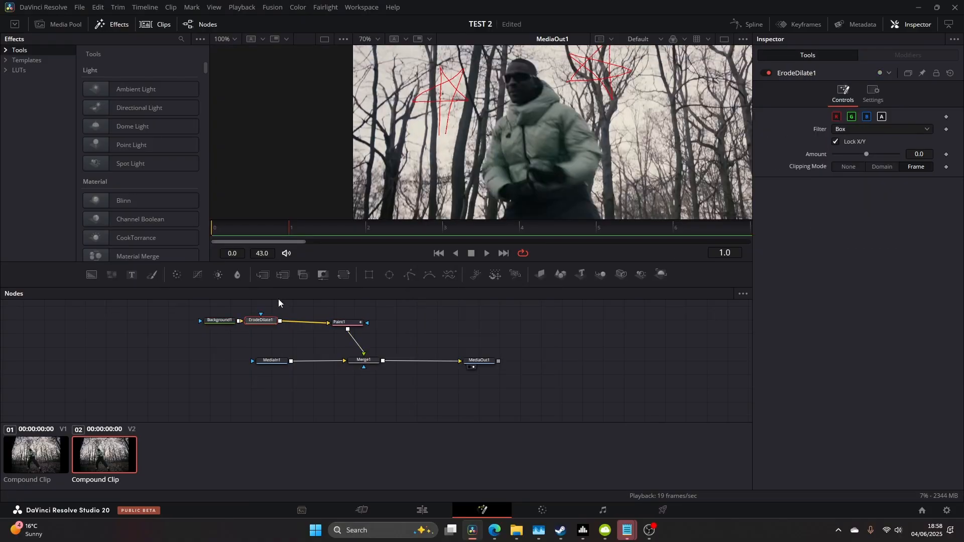
Step: Set the ErodeDilate filter to Circle and move the node after Paint1
{"action": "left_click", "coordinate": [881, 129]}
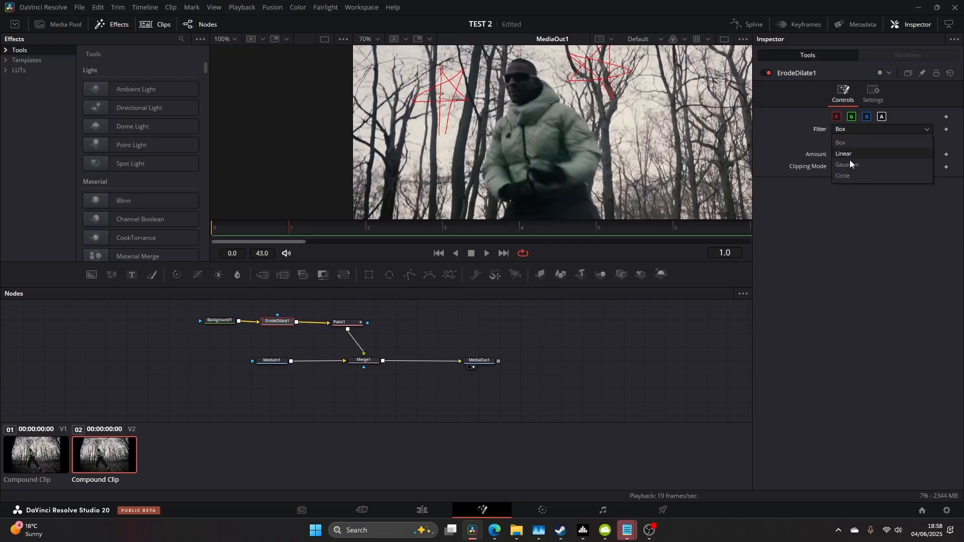
{"action": "left_click", "coordinate": [843, 176]}
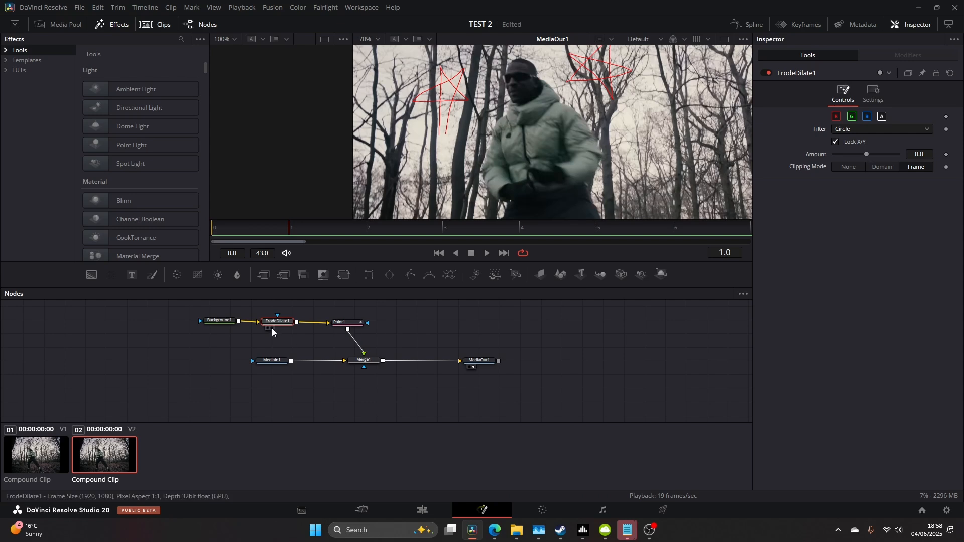
{"action": "left_click_drag", "start_coordinate": [276, 322], "coordinate": [353, 340]}
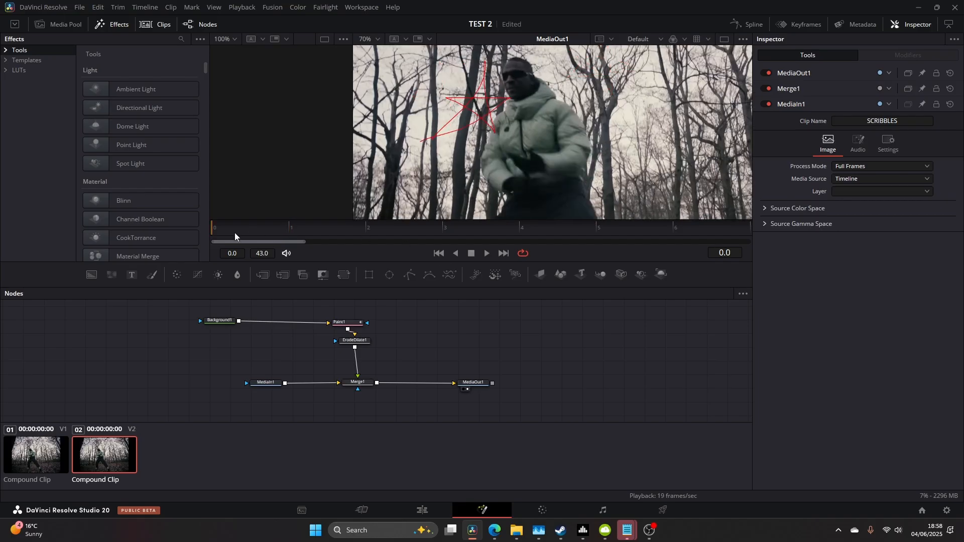
Step: Adjust the ErodeDilate Amount slider to thicken the red scribbles
{"action": "left_click", "coordinate": [355, 340]}
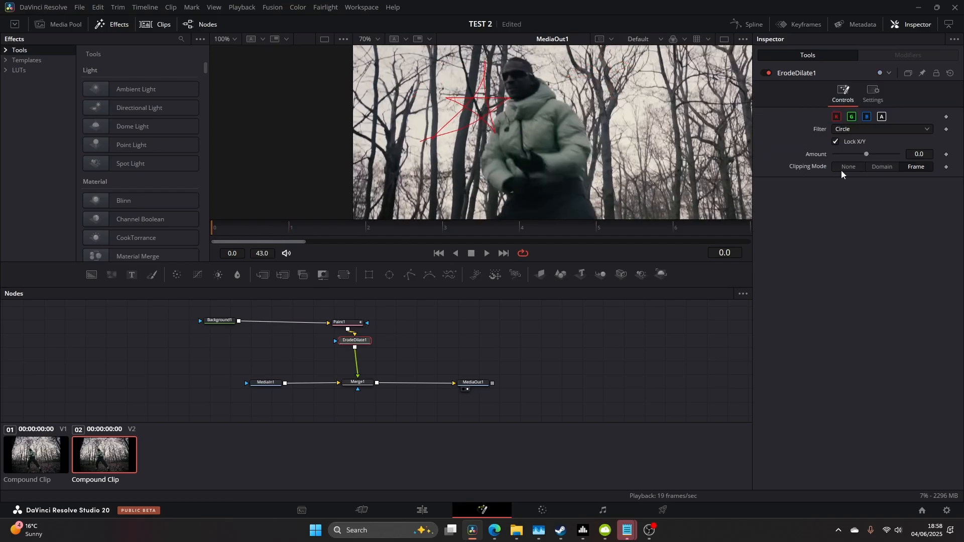
{"action": "left_click_drag", "start_coordinate": [867, 154], "coordinate": [850, 154]}
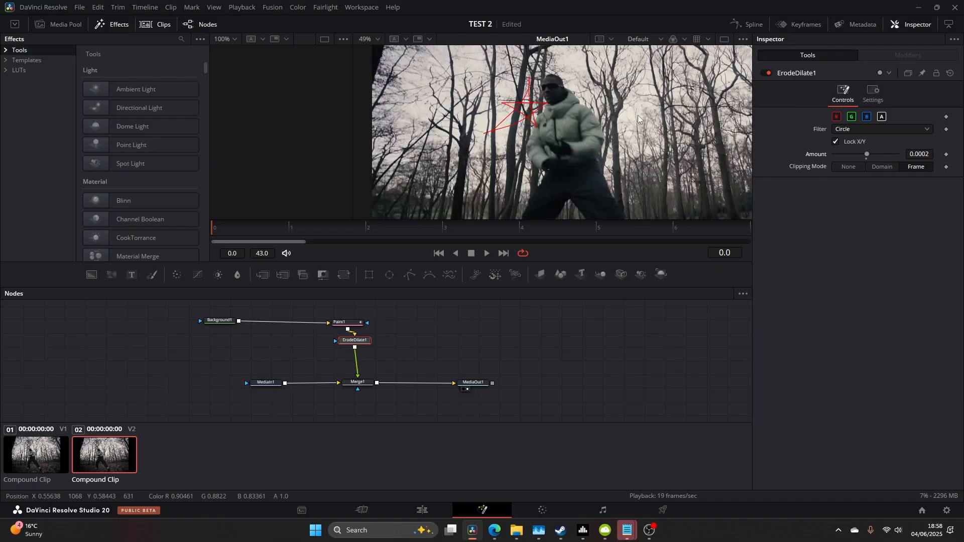
{"action": "left_click_drag", "start_coordinate": [867, 154], "coordinate": [872, 154]}
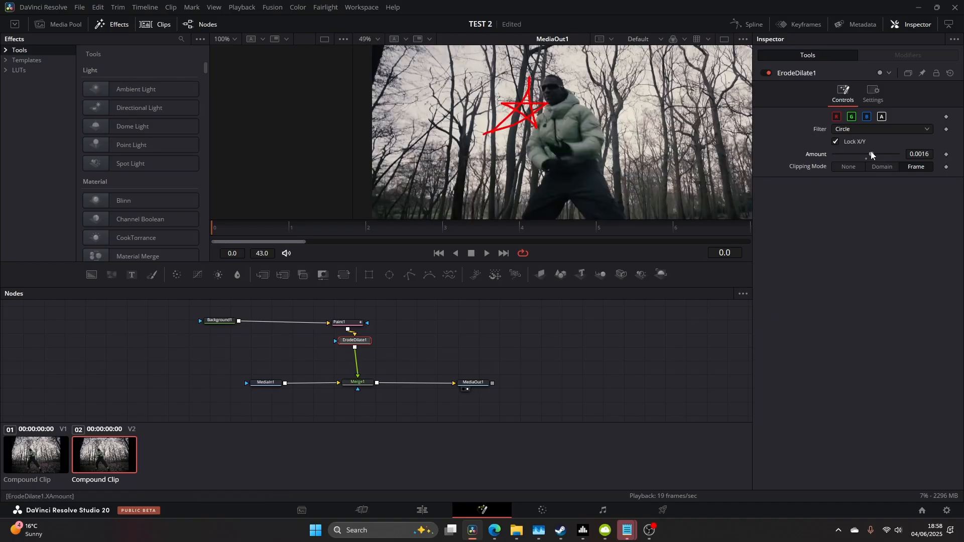
{"action": "left_click", "coordinate": [445, 228]}
{"action": "type", "text": "d"}
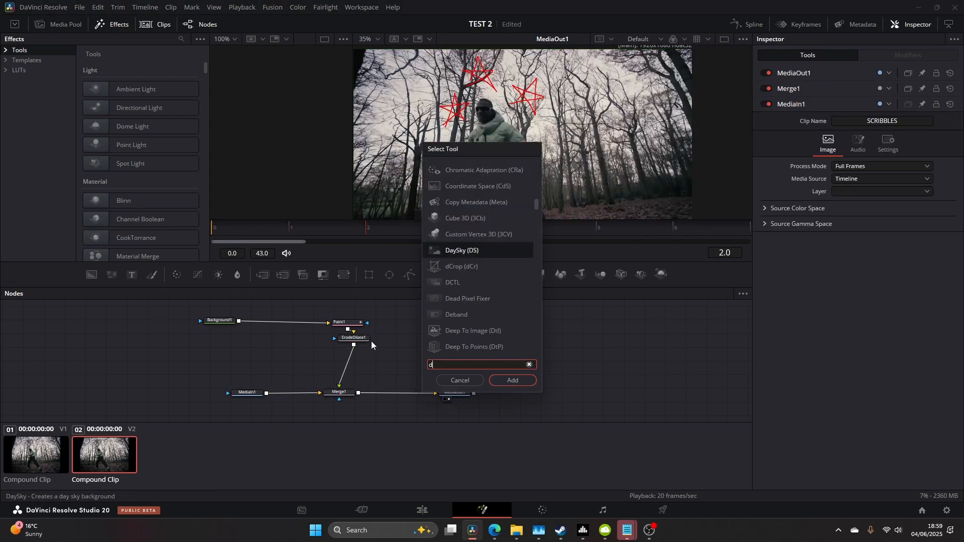
Step: Add a Directional Blur node after ErodeDilate via the 'direc' search
{"action": "left_click", "coordinate": [459, 380]}
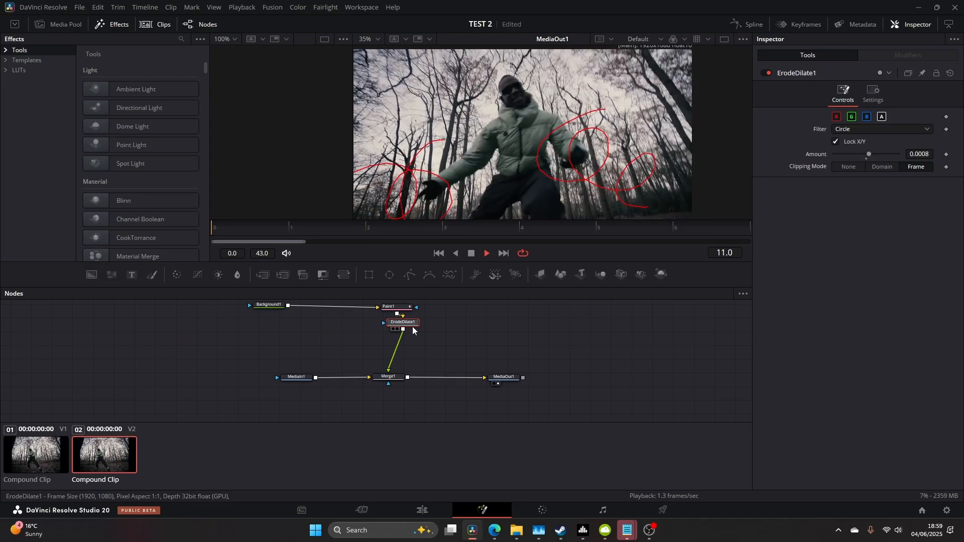
{"action": "type", "text": "direc"}
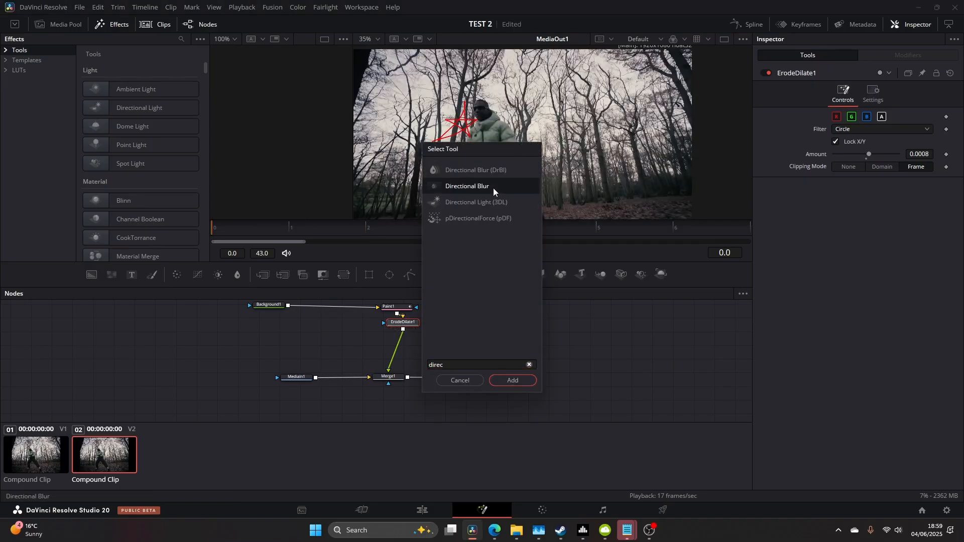
{"action": "left_click", "coordinate": [512, 380]}
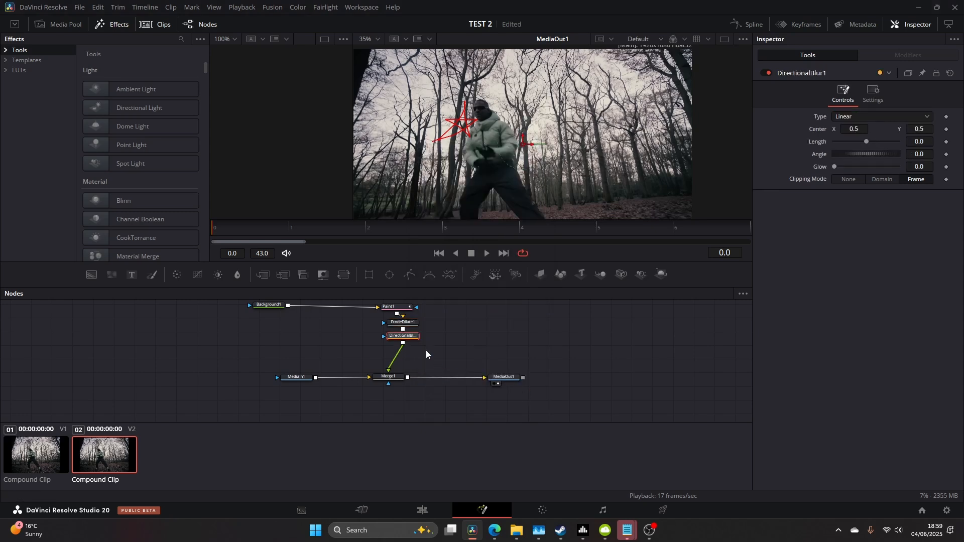
Step: Lengthen the Directional Blur streaks and tilt the blur angle diagonally
{"action": "left_click_drag", "start_coordinate": [865, 142], "coordinate": [871, 142]}
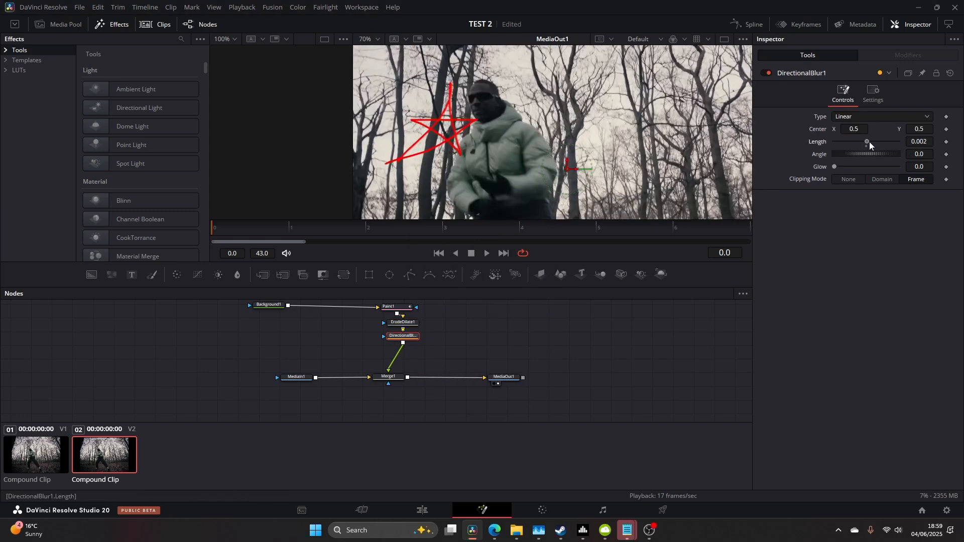
{"action": "left_click_drag", "start_coordinate": [866, 142], "coordinate": [871, 141]}
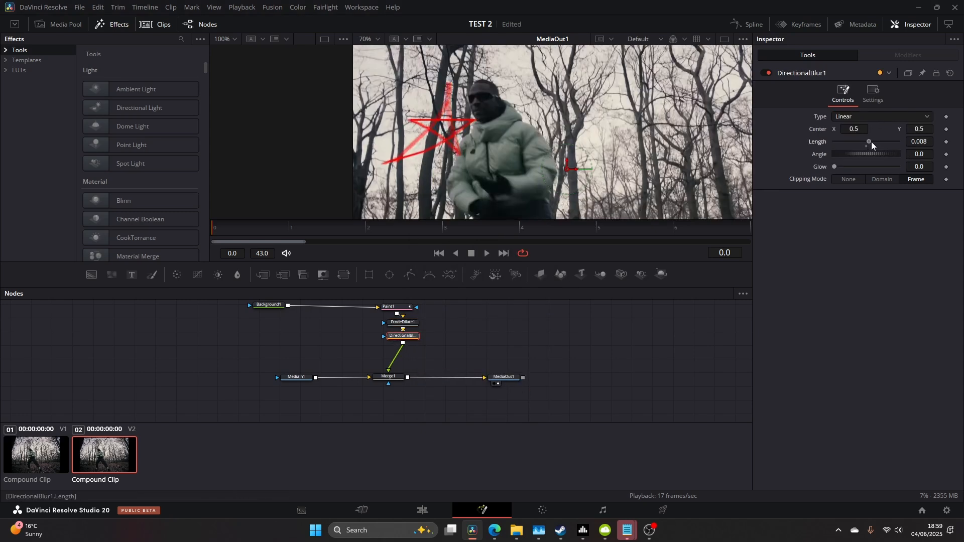
{"action": "left_click_drag", "start_coordinate": [869, 154], "coordinate": [861, 153]}
{"action": "type", "text": "film"}
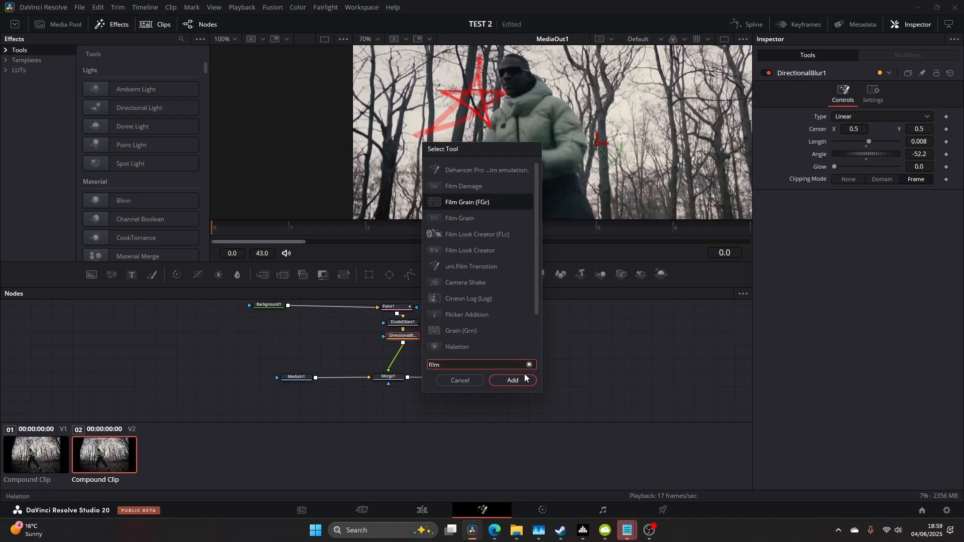
Step: Add a Film Grain node to the composite
{"action": "left_click", "coordinate": [512, 380]}
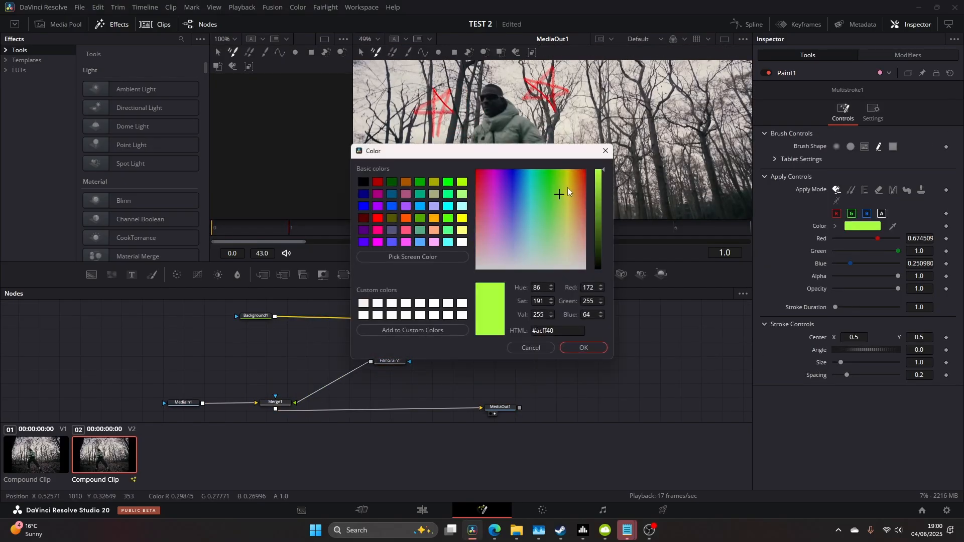
Step: Change the paint stroke colour to lime green
{"action": "left_click", "coordinate": [583, 348]}
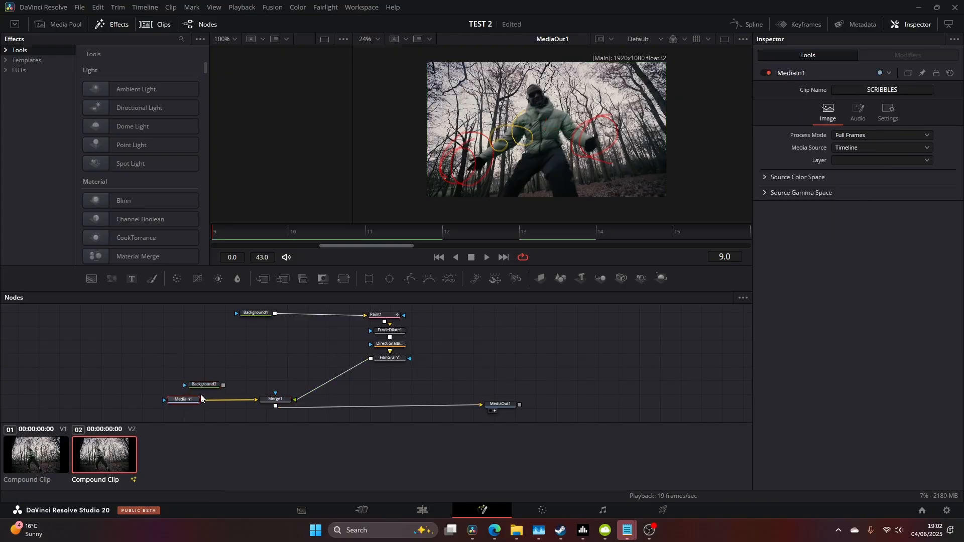
Step: Replace the MediaIn1 footage with a black Background node feeding the Merge
{"action": "left_click", "coordinate": [182, 400]}
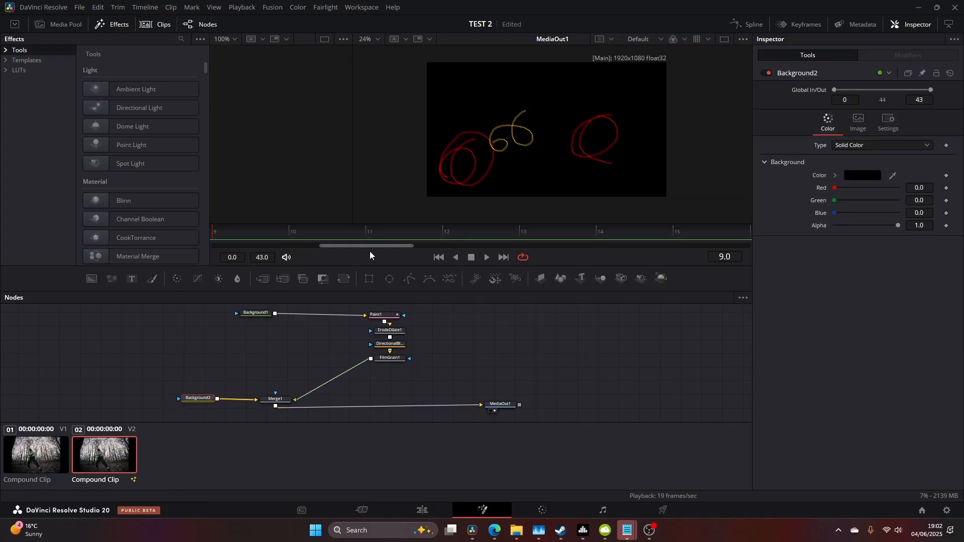
{"action": "left_click", "coordinate": [601, 231]}
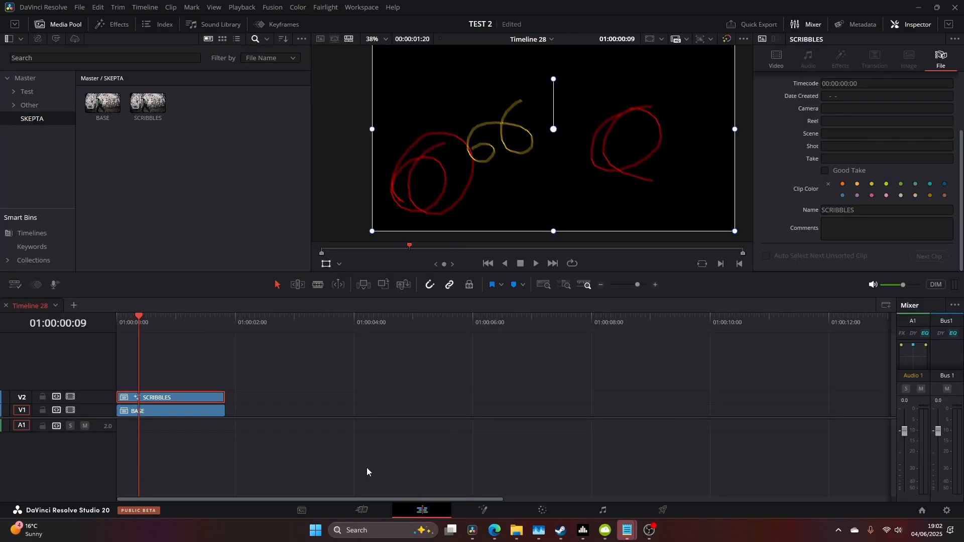
Step: Select the BASE and SCRIBBLES clips and open the Inspector's Video compositing settings
{"action": "left_click", "coordinate": [193, 411]}
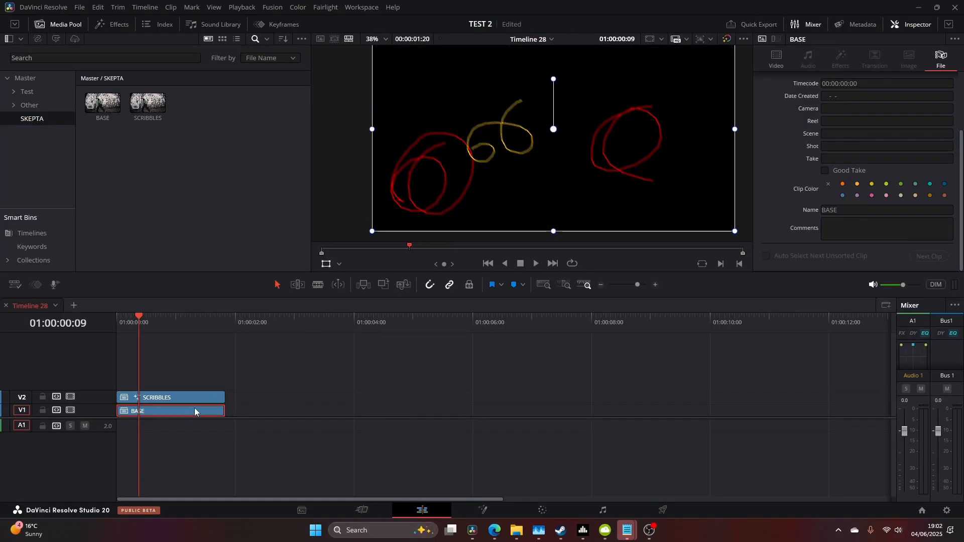
{"action": "left_click", "coordinate": [170, 397]}
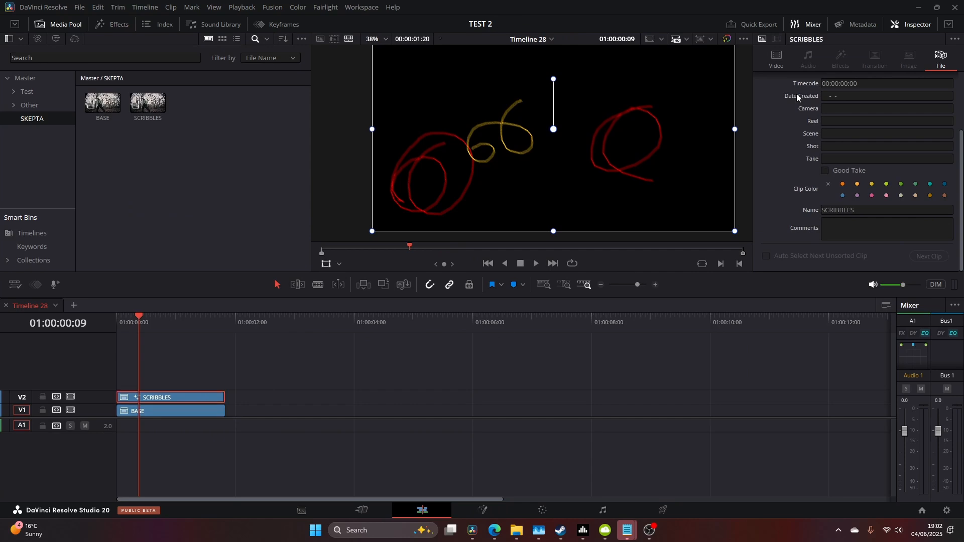
{"action": "left_click", "coordinate": [776, 55]}
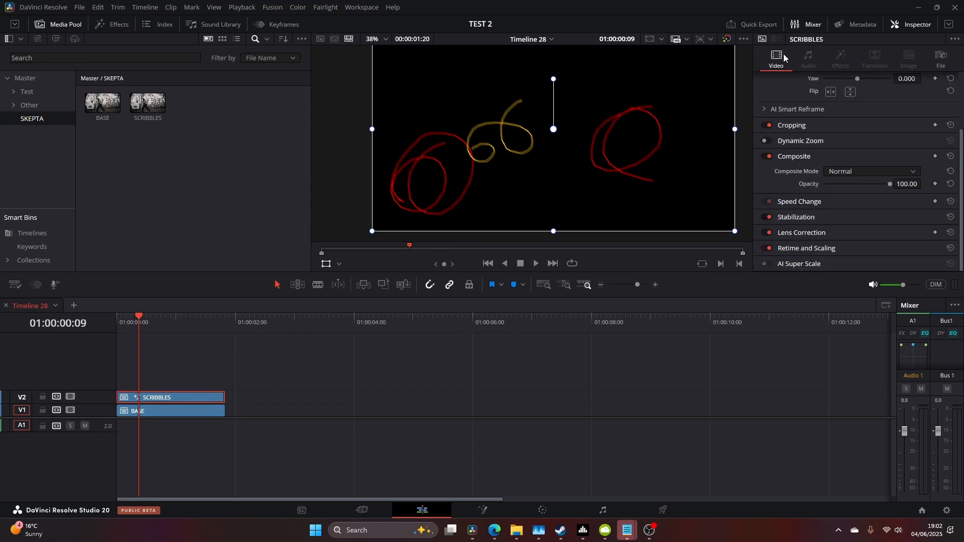
{"action": "mouse_move", "coordinate": [854, 185]}
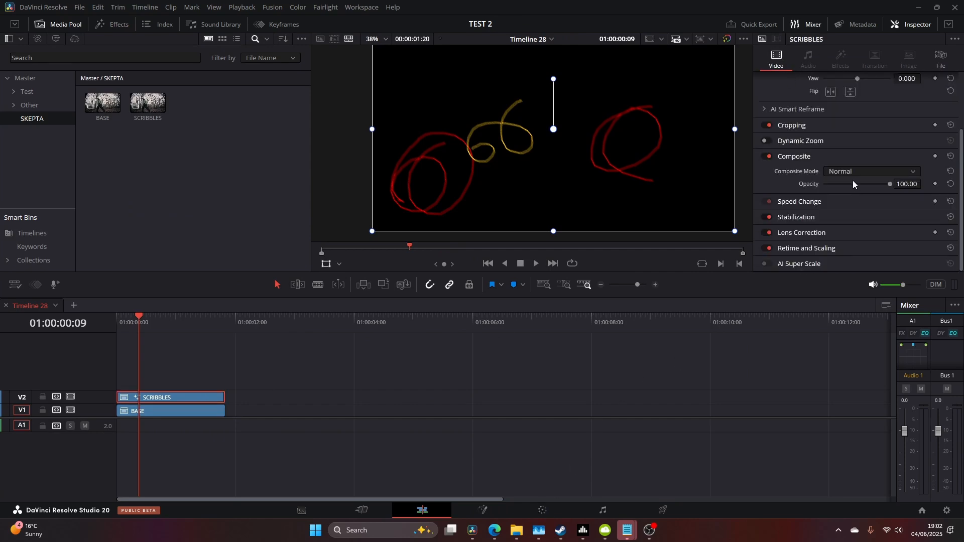
{"action": "left_click", "coordinate": [543, 510]}
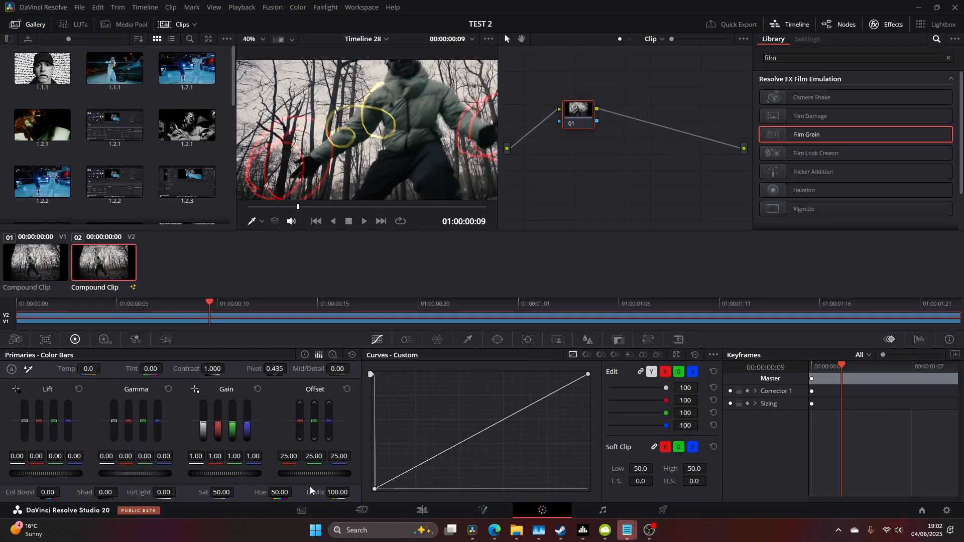
{"action": "mouse_move", "coordinate": [294, 468]}
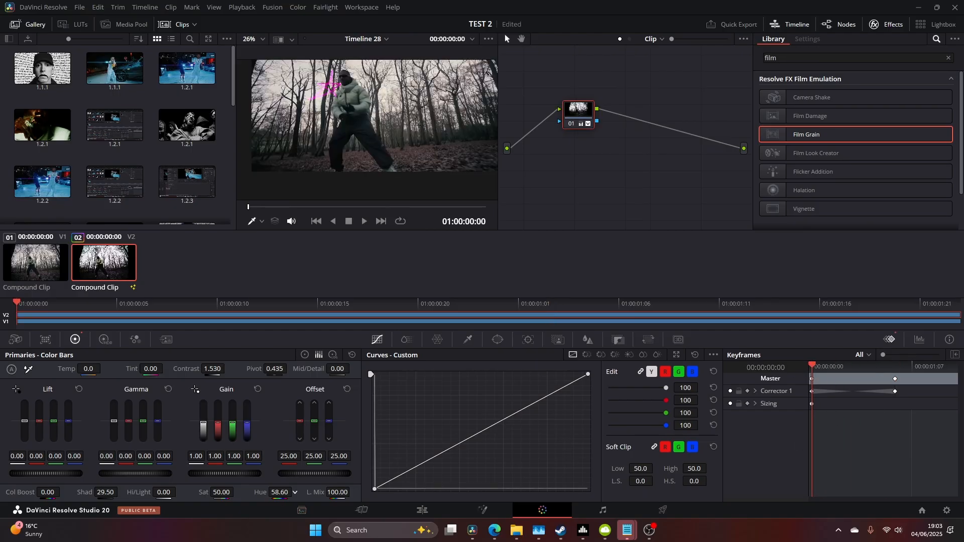
Step: Add a new colour node after Corrector 1
{"action": "left_click", "coordinate": [866, 365]}
{"action": "type", "text": "fa"}
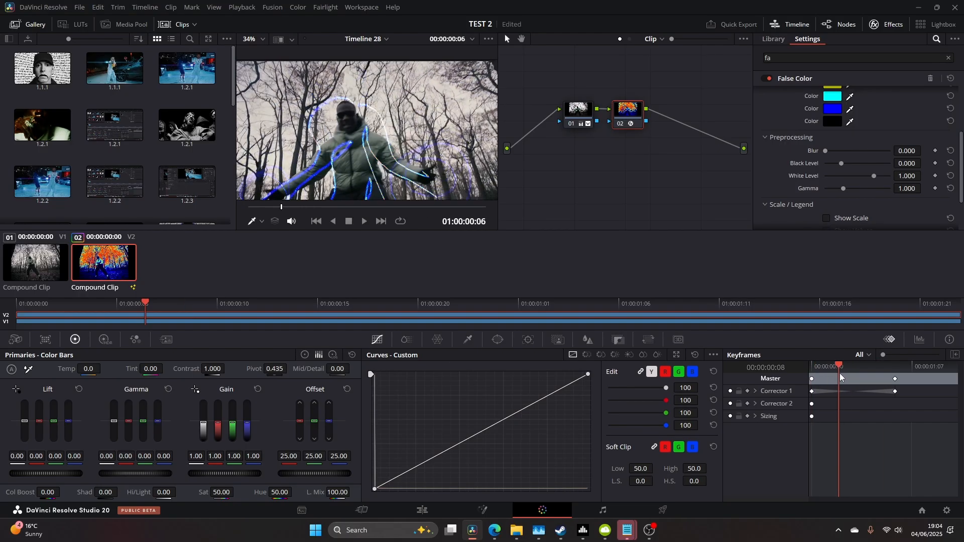
Step: Jump to a later frame and change a Jet False Color band to white
{"action": "left_click", "coordinate": [252, 312]}
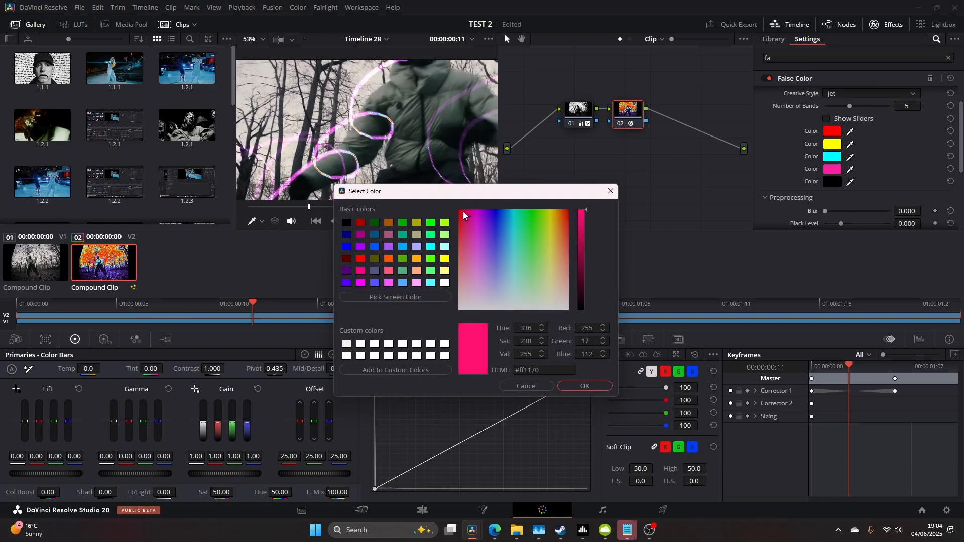
{"action": "left_click", "coordinate": [460, 238]}
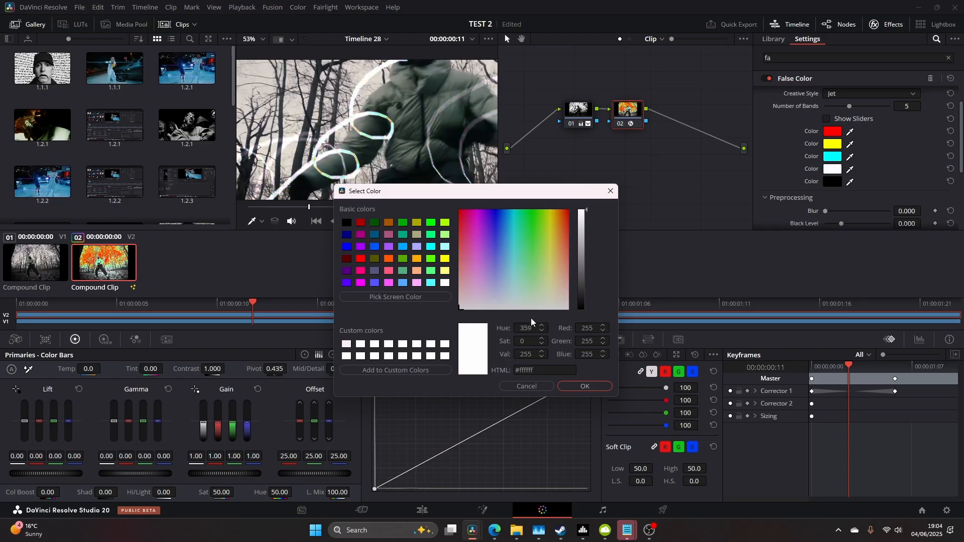
{"action": "left_click", "coordinate": [526, 387]}
{"action": "type", "text": "glow"}
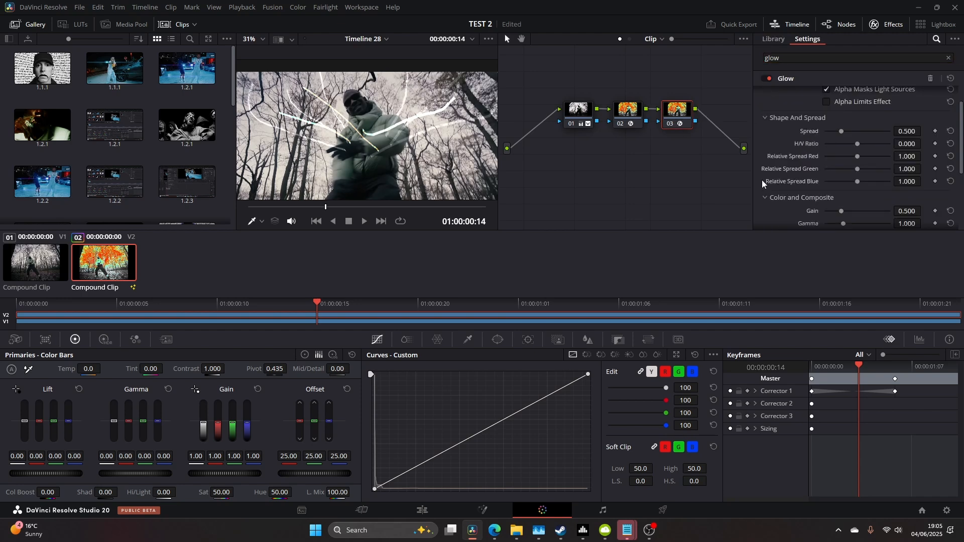
Step: Drag the Glow spread setting so the scribbles glow brighter
{"action": "left_click_drag", "start_coordinate": [841, 131], "coordinate": [832, 131]}
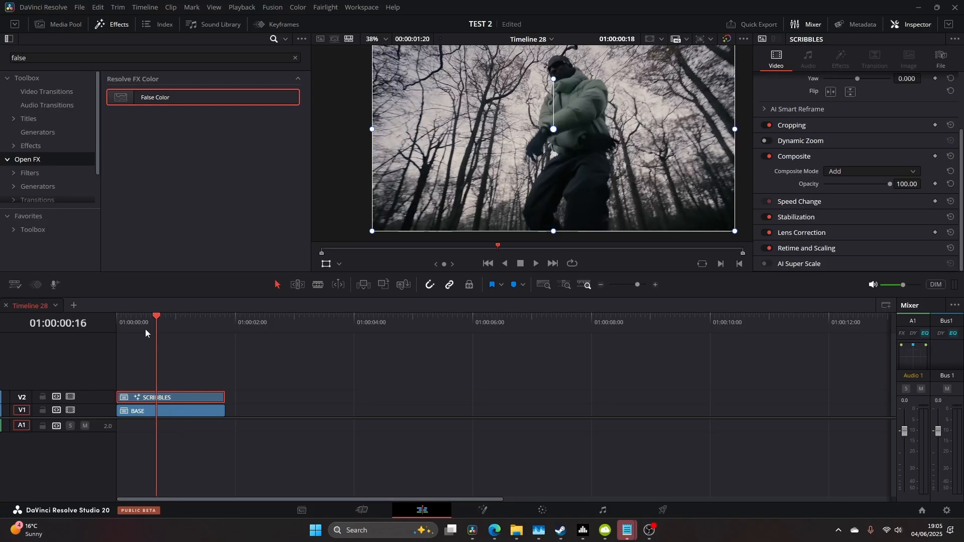
Step: On the Edit page, set the SCRIBBLES clip's Composite Mode to Add
{"action": "left_click", "coordinate": [139, 316]}
{"action": "type", "text": "adjust"}
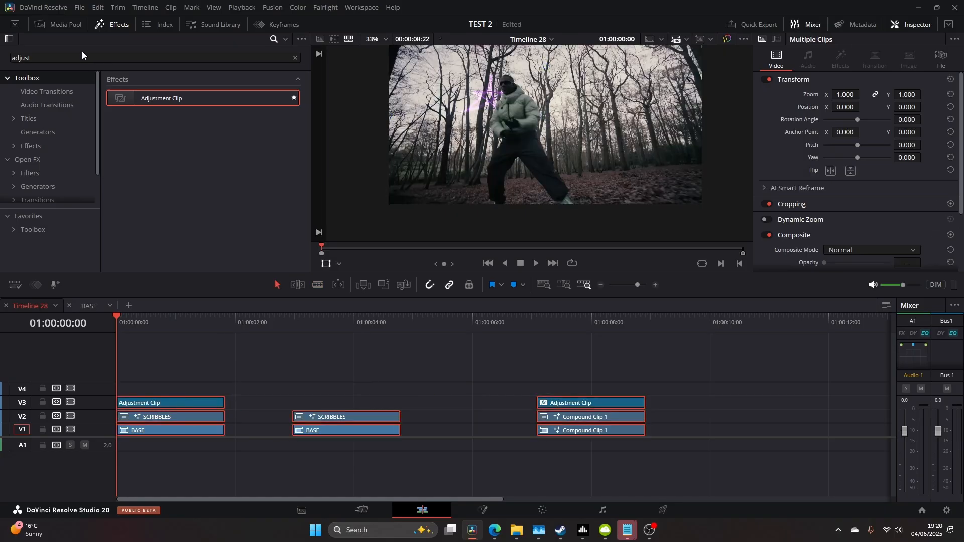
Step: Give the adjustment clip a white Vignette, size 0.763, global blend 0.543
{"action": "type", "text": "vign"}
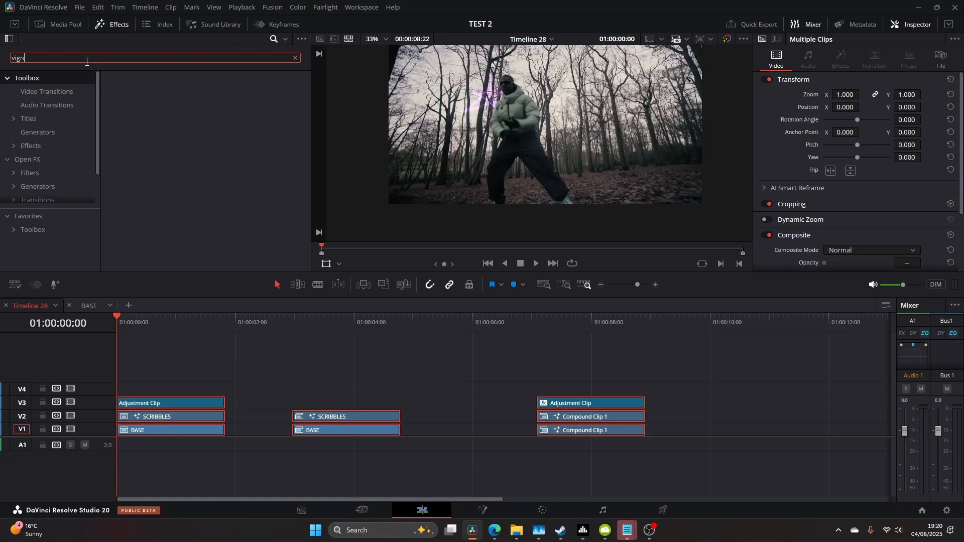
{"action": "key", "text": "Backspace"}
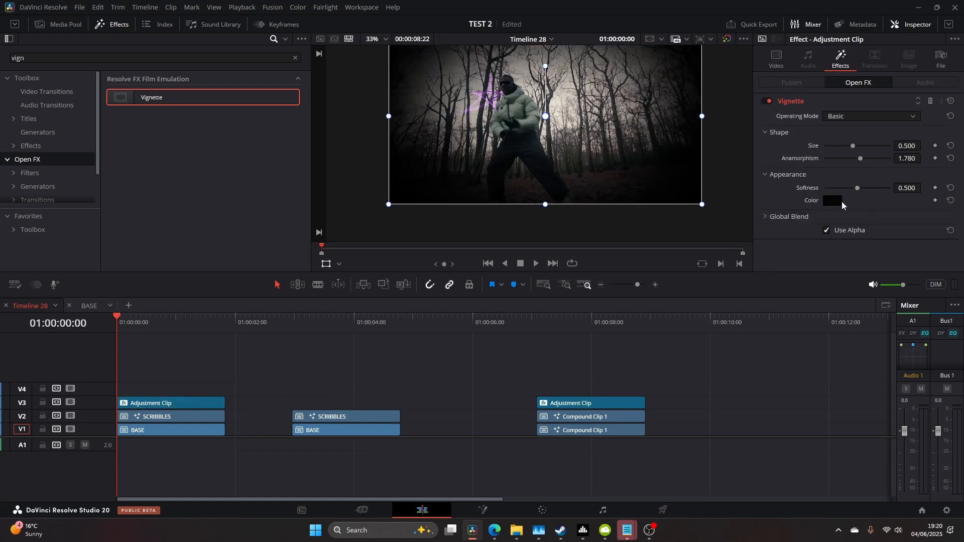
{"action": "left_click", "coordinate": [833, 201]}
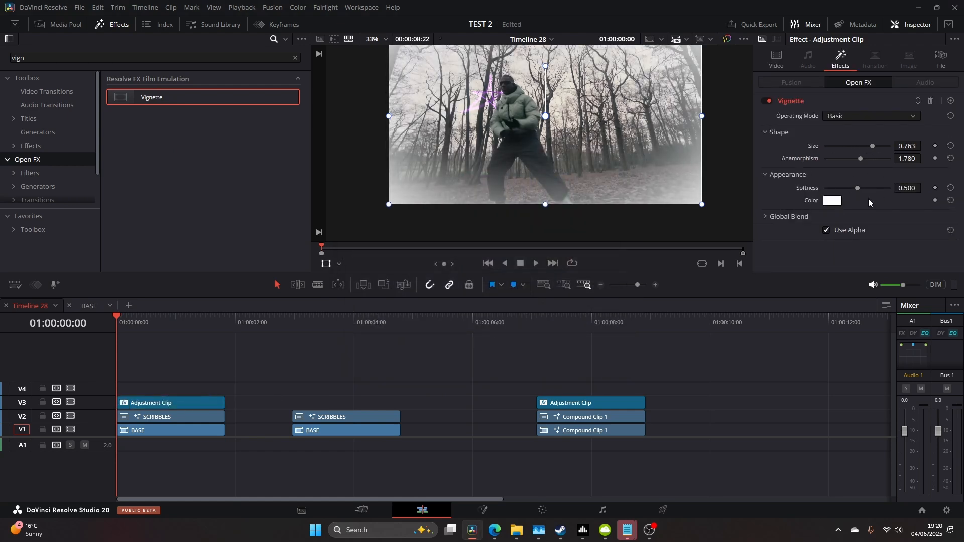
{"action": "left_click", "coordinate": [765, 216]}
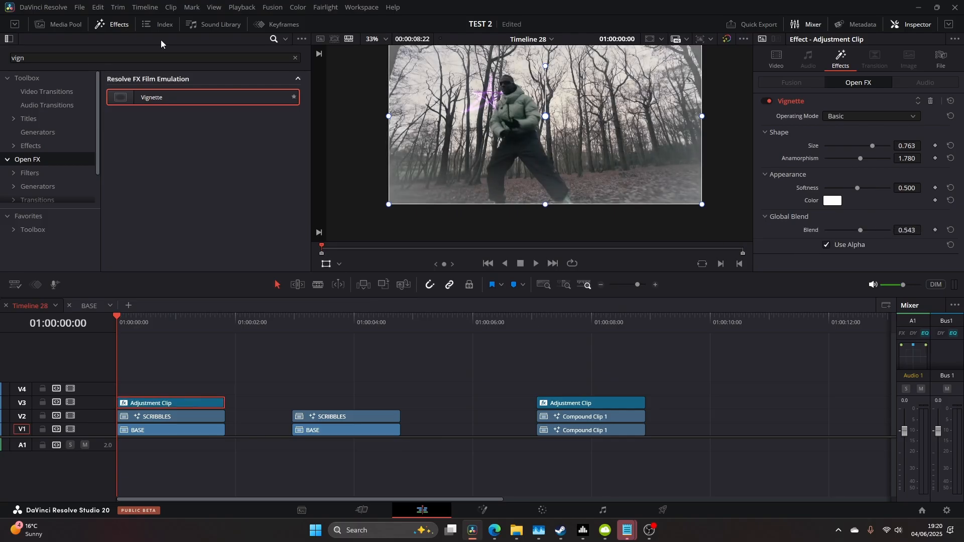
{"action": "type", "text": "film"}
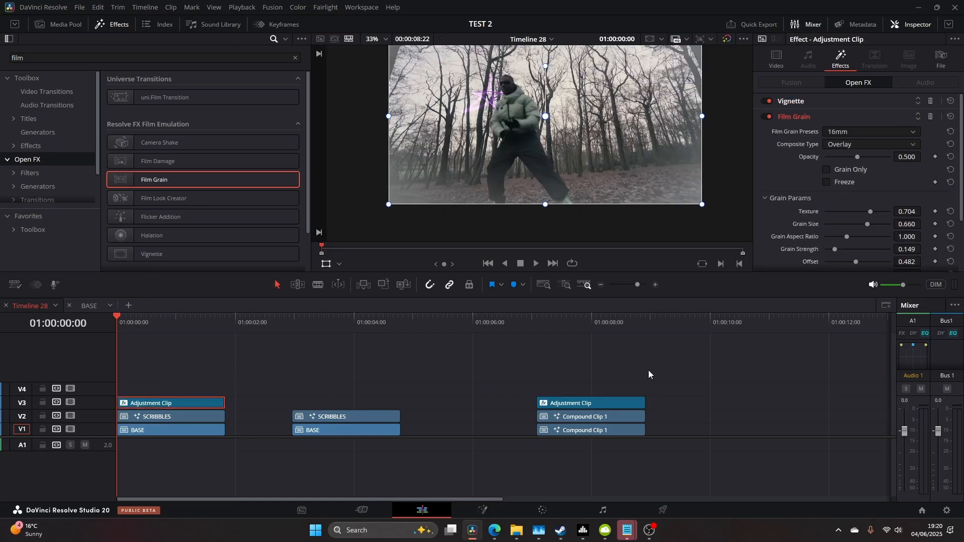
Step: Set Film Grain to the 16mm Archival preset with grain strength 1.000
{"action": "left_click", "coordinate": [871, 131]}
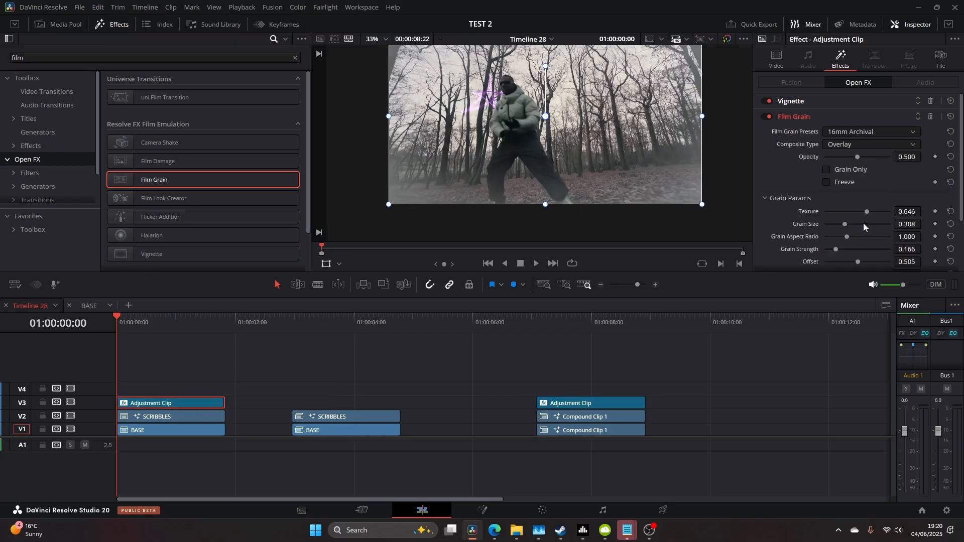
{"action": "left_click_drag", "start_coordinate": [835, 249], "coordinate": [891, 249]}
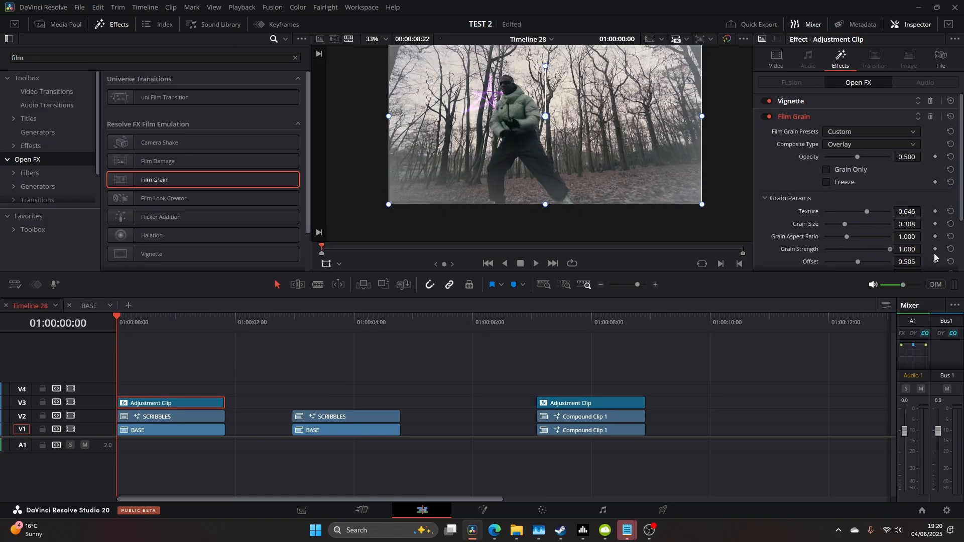
{"action": "left_click", "coordinate": [164, 322]}
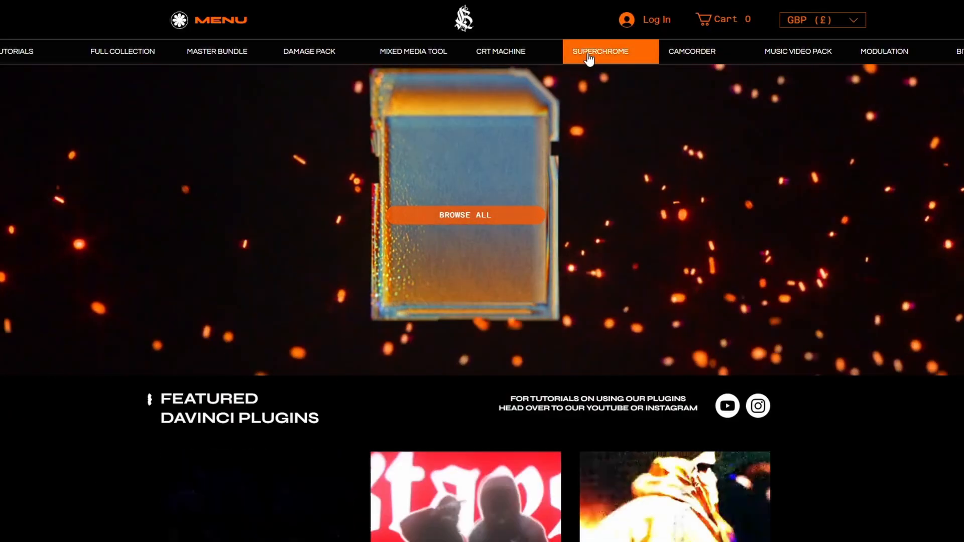
Step: Open the SUPERCHROME product page from the store's top navigation
{"action": "left_click", "coordinate": [600, 52]}
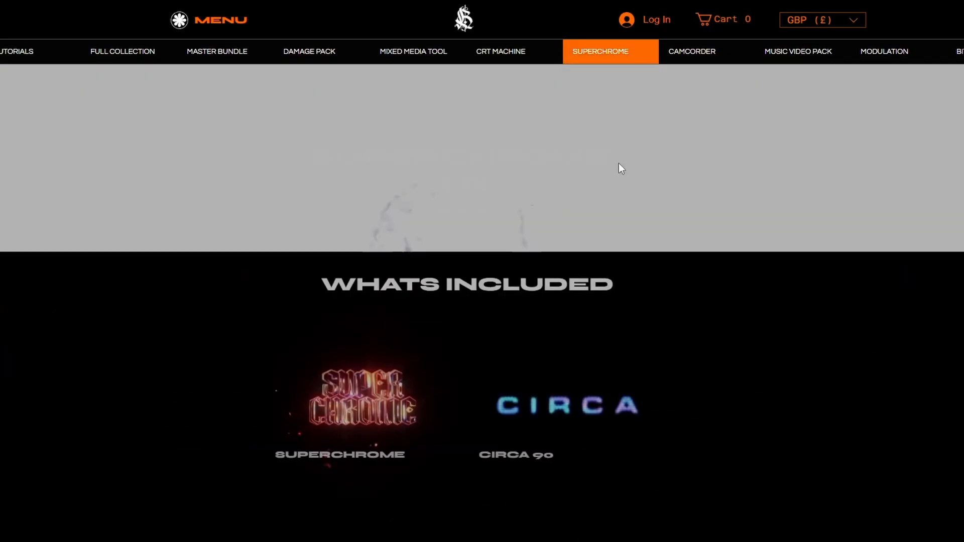